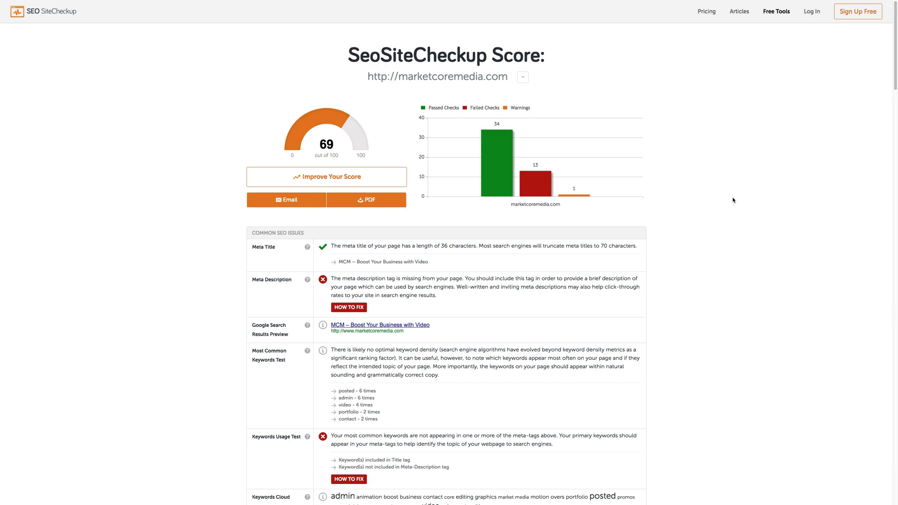
# - Add a 'Video Production' title tag and a meta description for video production services in the head section
pyautogui.scroll(-3)
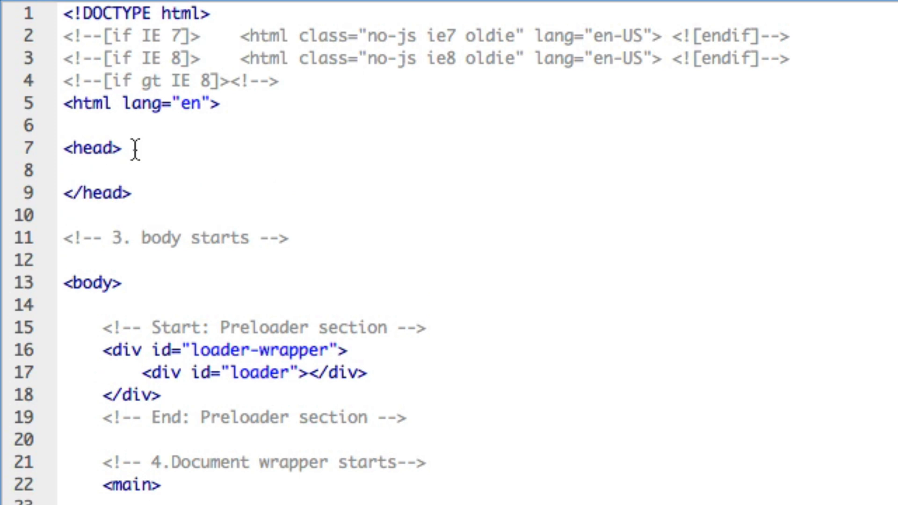
pyautogui.write('<title>Video Production</title>')
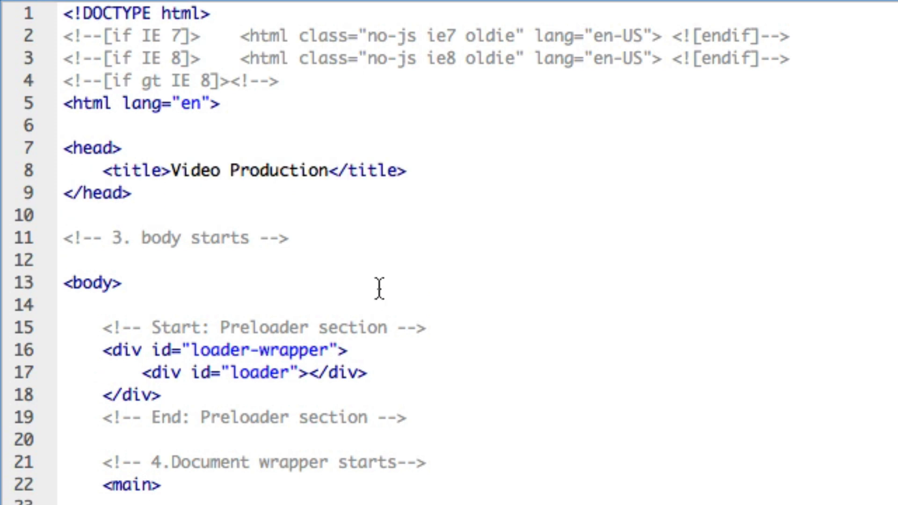
pyautogui.write('<meta name="description" content="a full portfolio of video production services">')
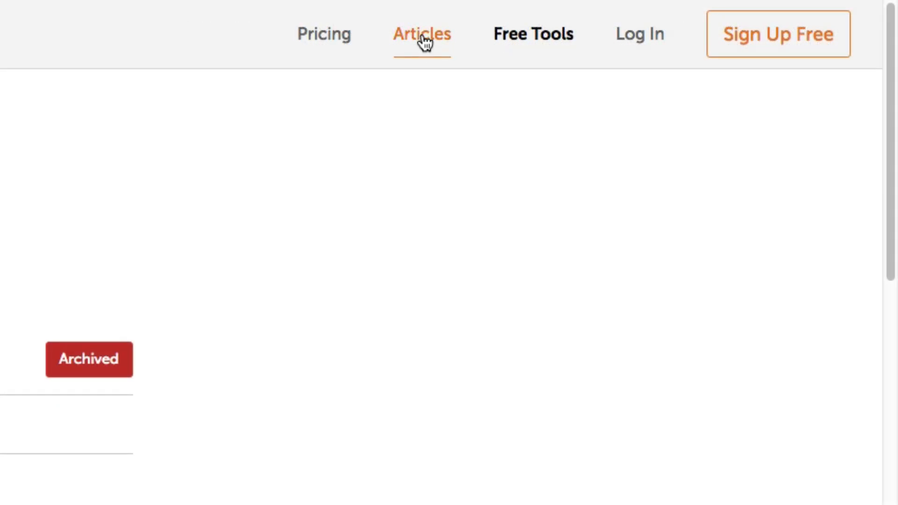
# - View the Article Library categories: Beginner, Intermediate, Advanced, News and Product Updates with post counts
pyautogui.click(422, 35)
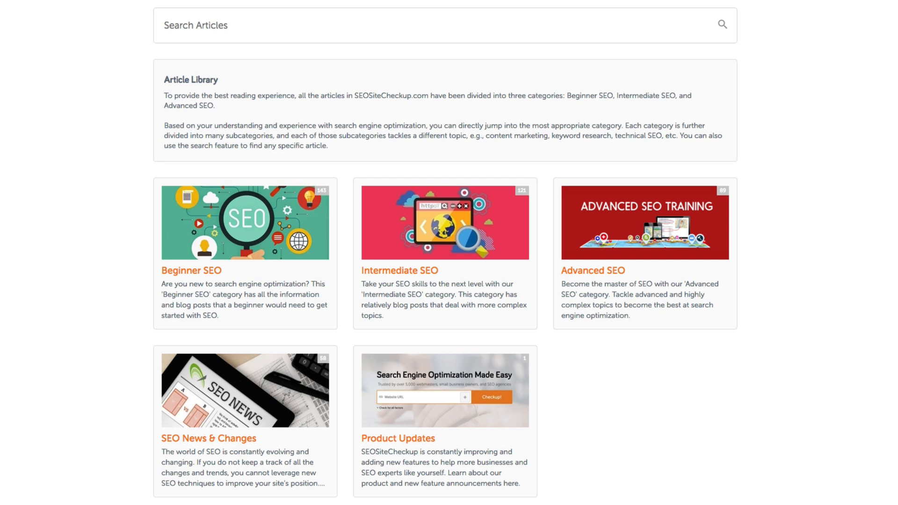
pyautogui.scroll(-3)
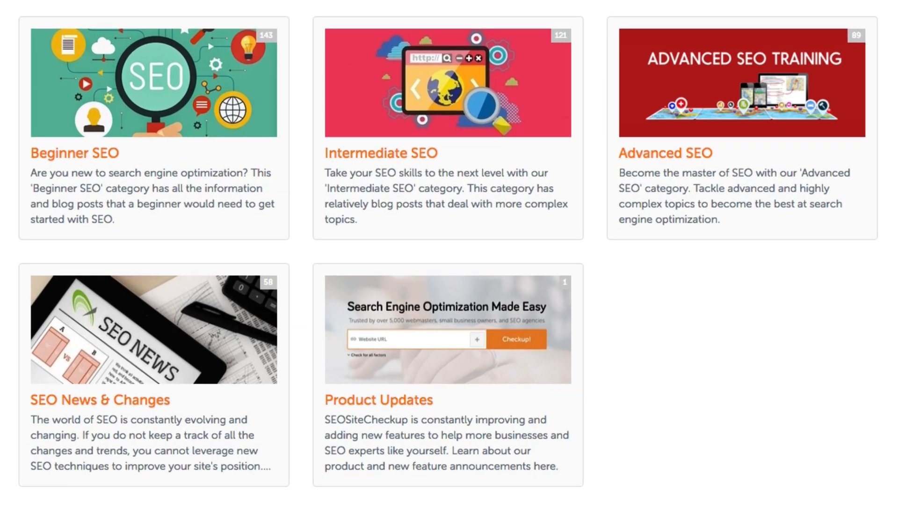